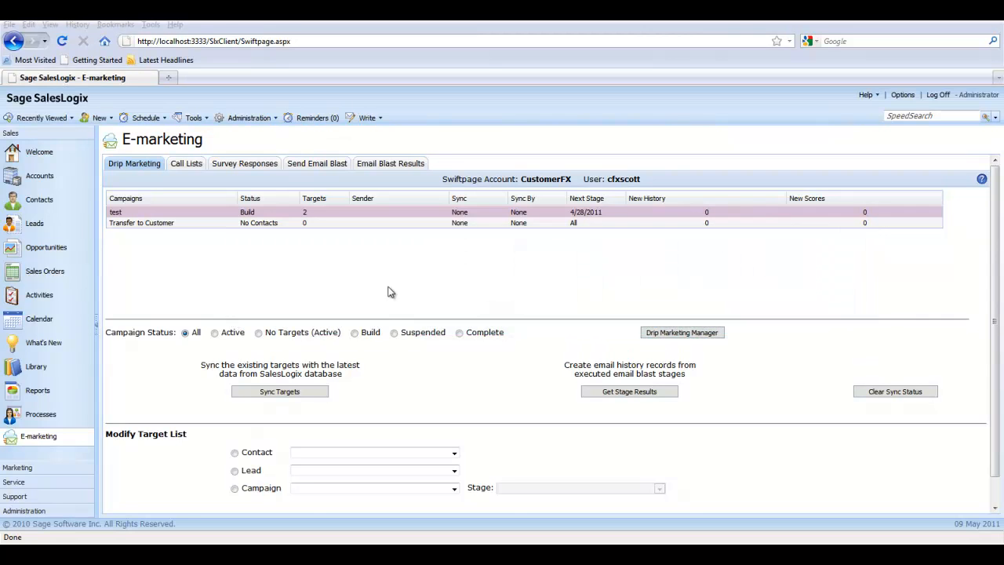
mouse_move(687, 319)
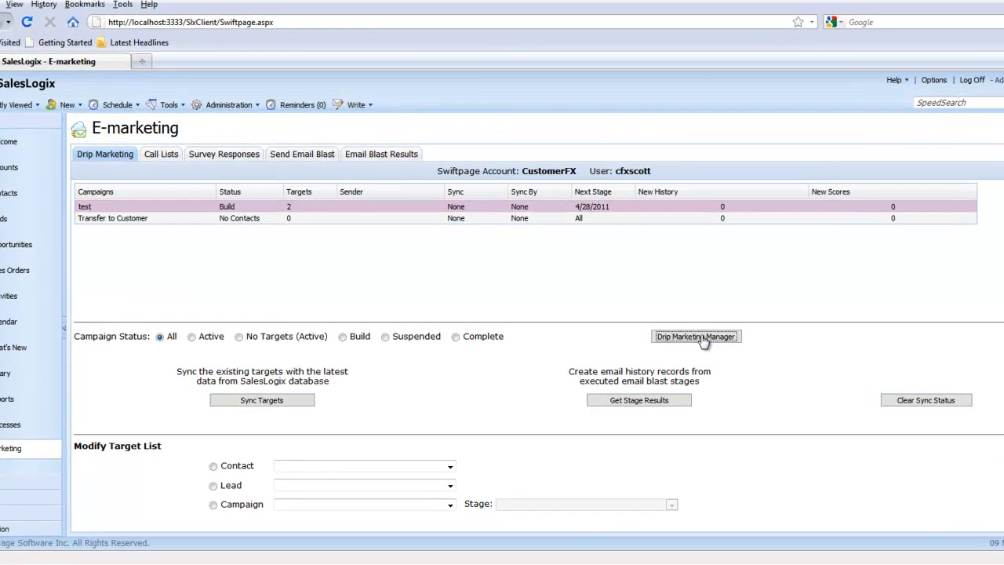
Open the Swiftpage Drip Marketing Campaign Manager from the E-marketing Drip Marketing tab
click(696, 336)
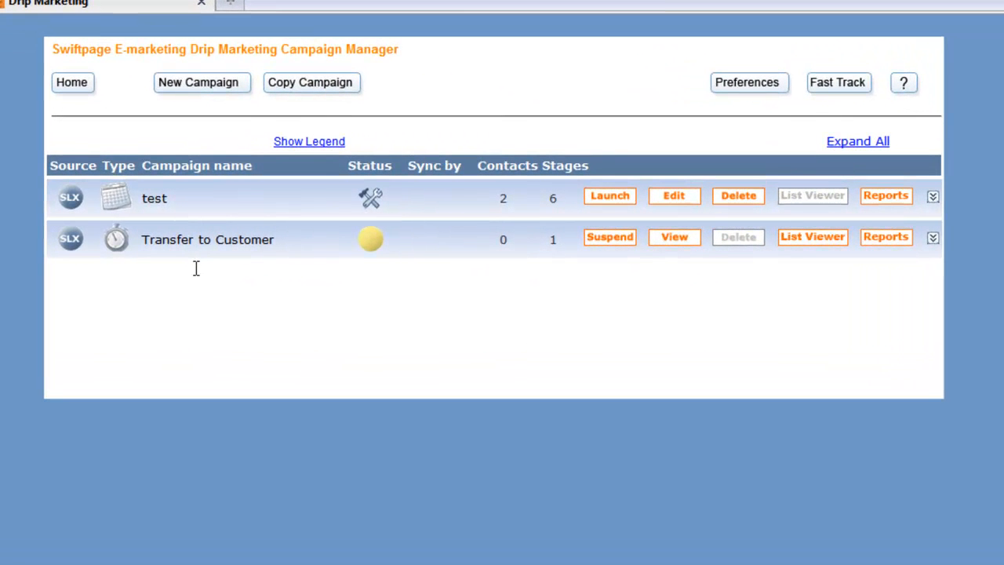
mouse_move(149, 222)
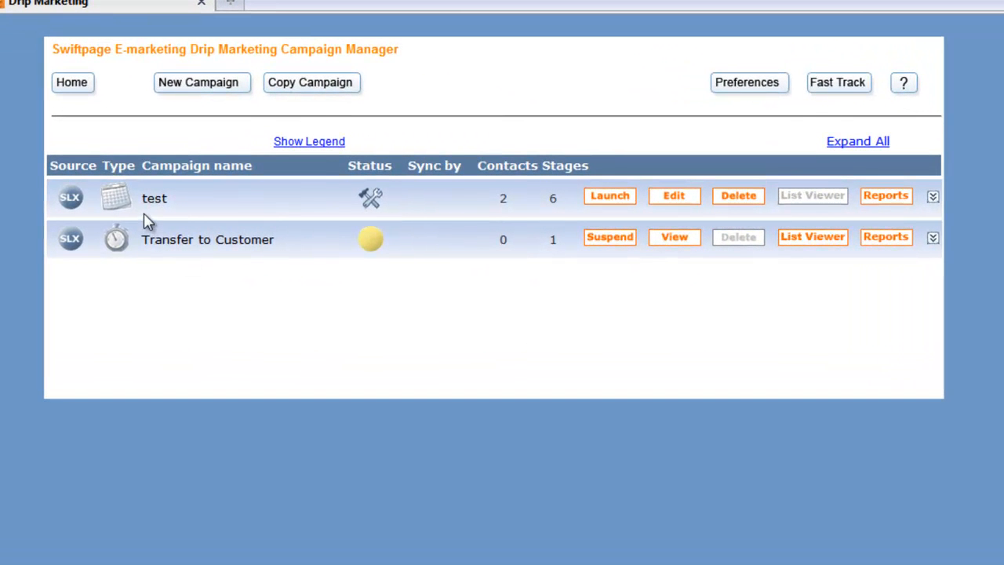
mouse_move(673, 204)
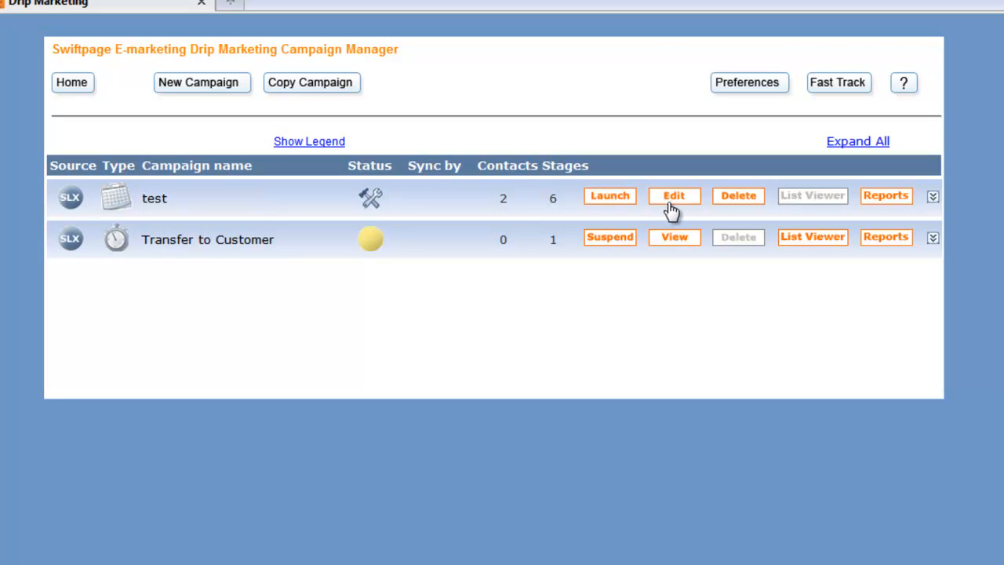
Edit the 'test' campaign to list its six stages and execution dates
click(672, 195)
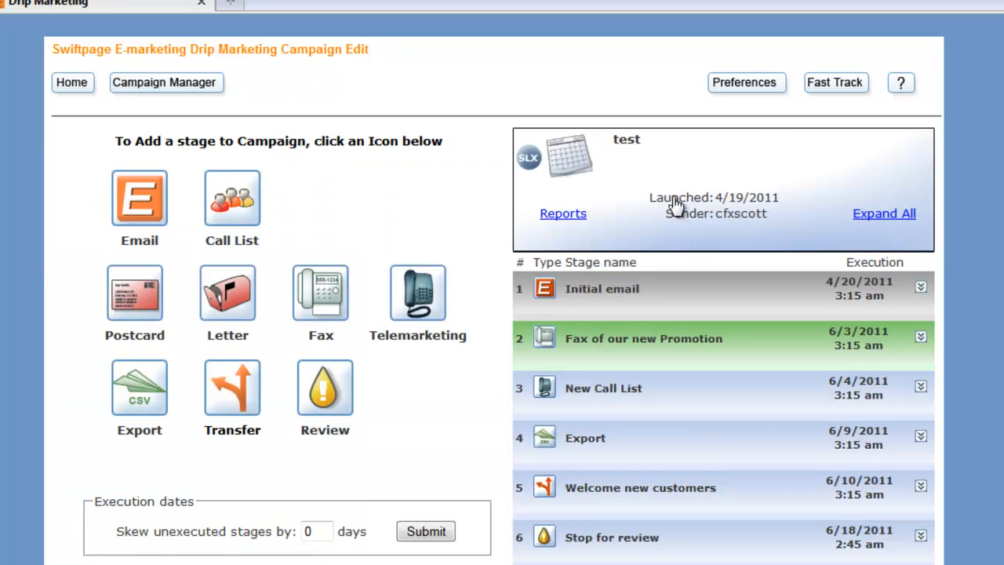
mouse_move(667, 226)
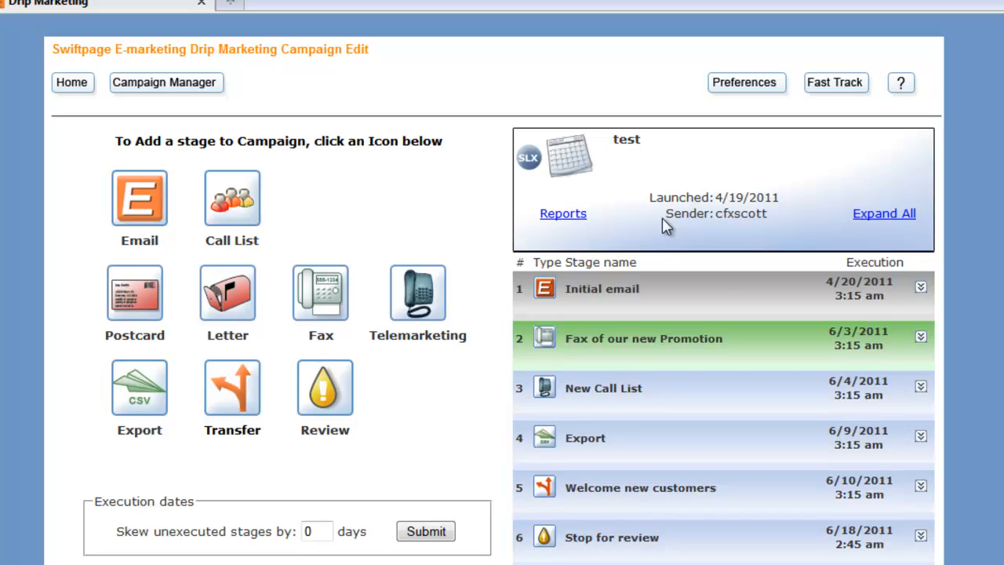
mouse_move(698, 490)
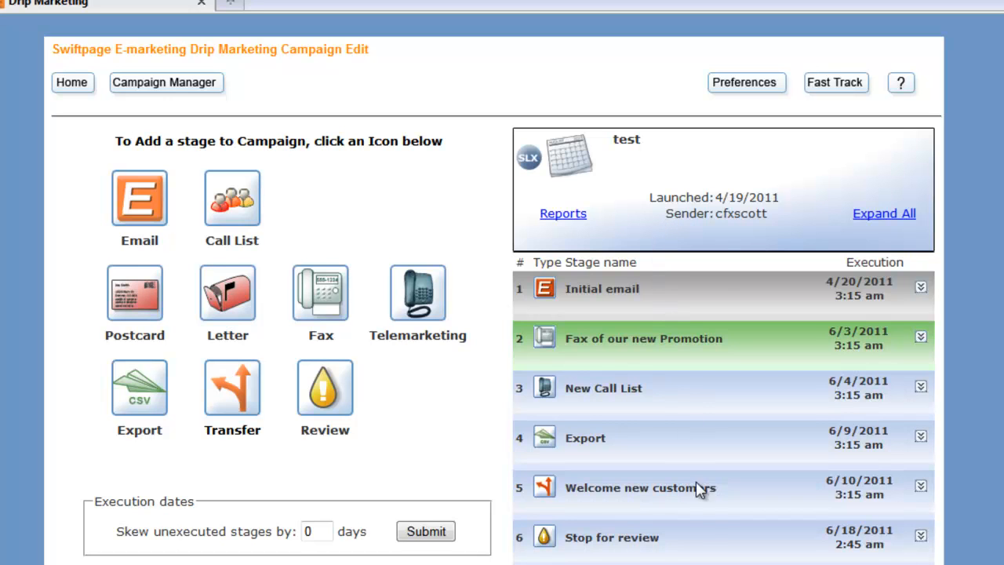
mouse_move(695, 533)
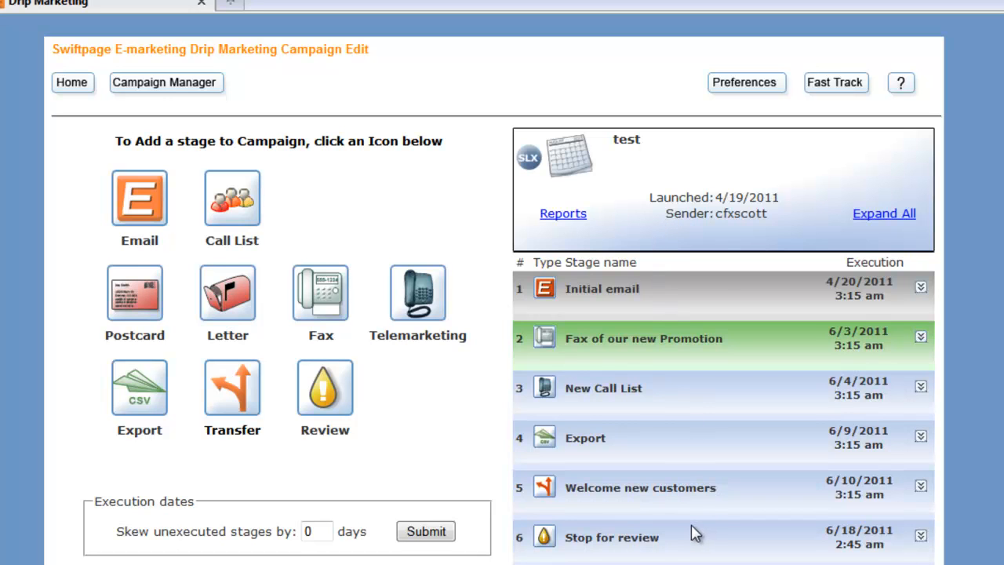
mouse_move(276, 553)
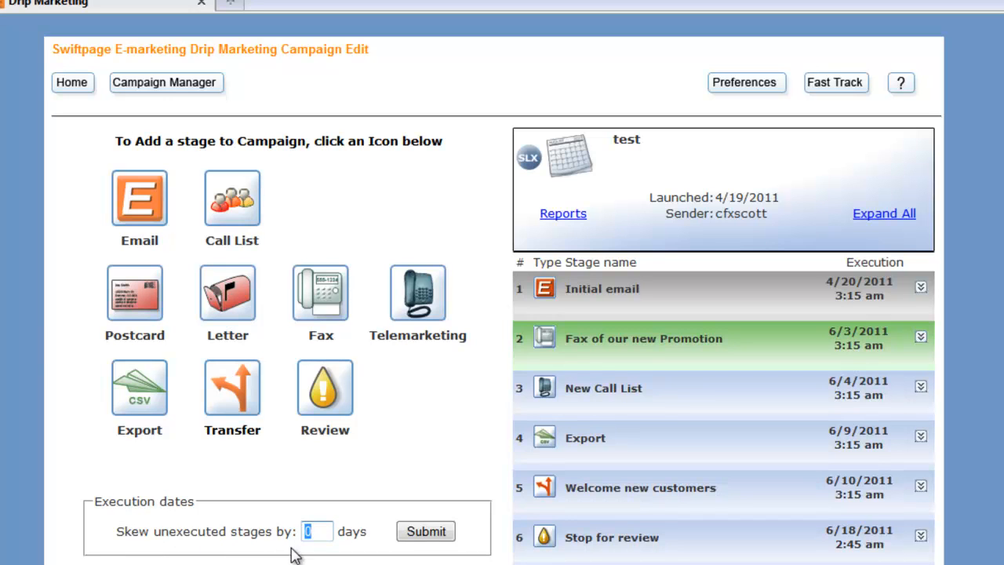
Enter 30 days in the 'Skew unexecuted stages by' field and submit
text(3)
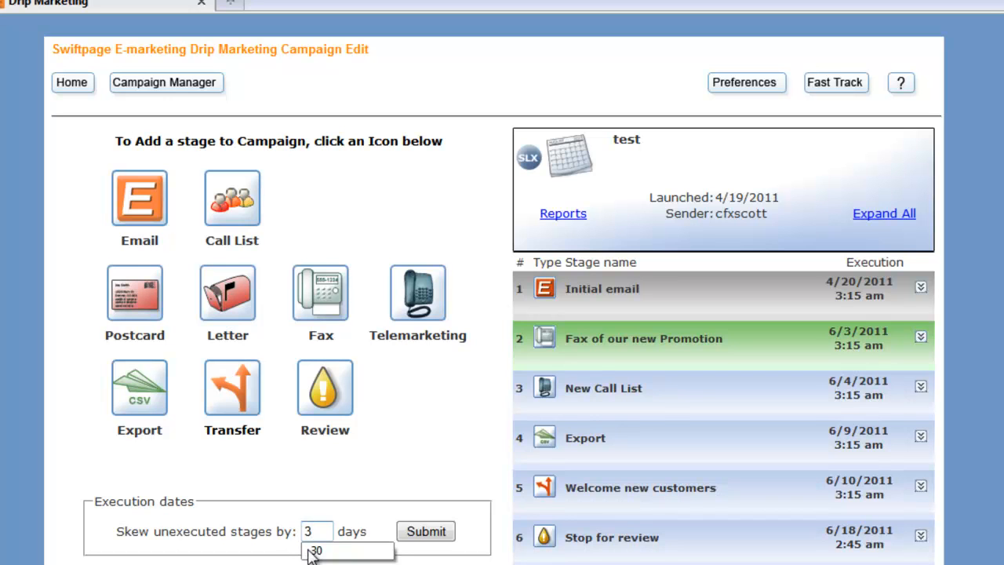
click(313, 550)
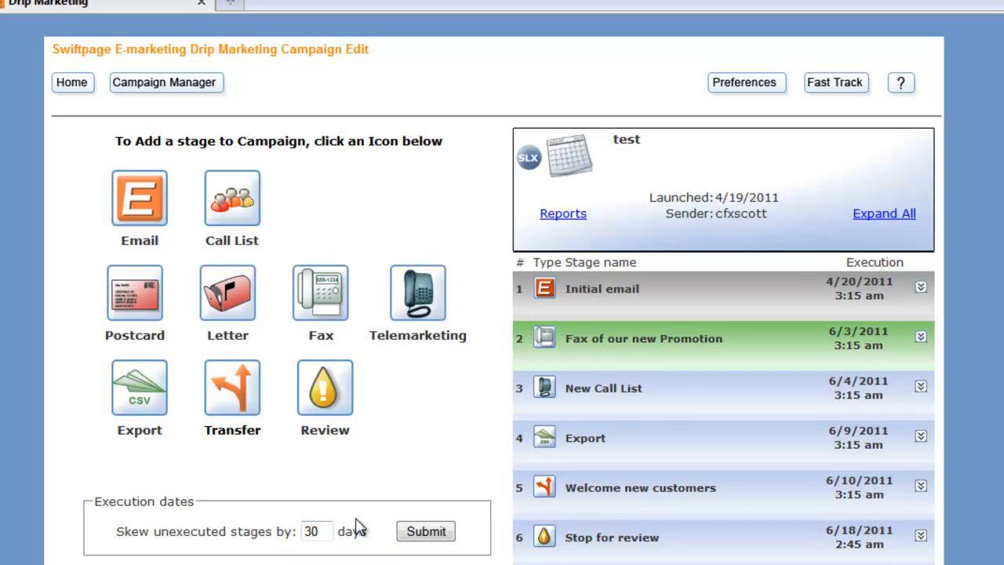
mouse_move(359, 547)
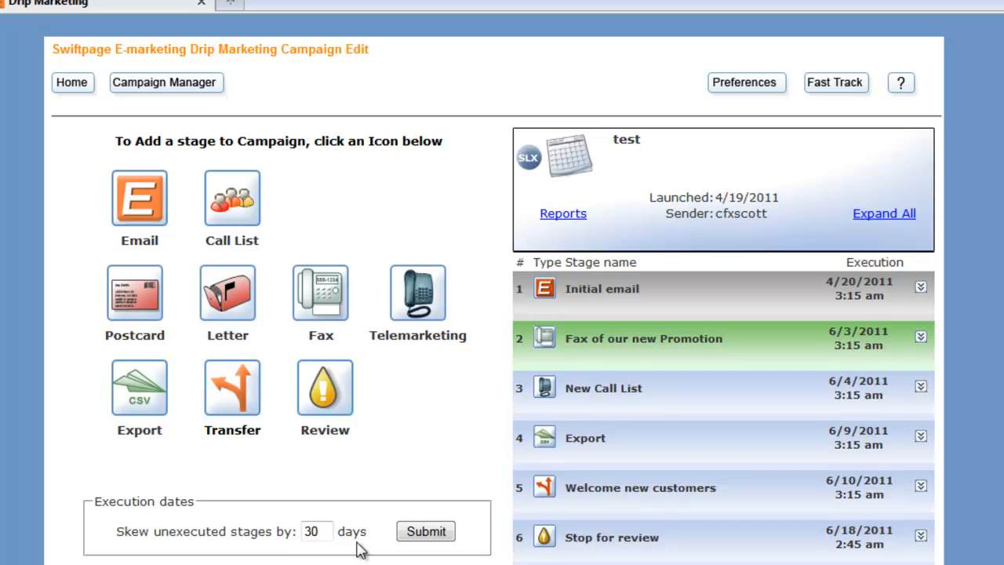
mouse_move(863, 494)
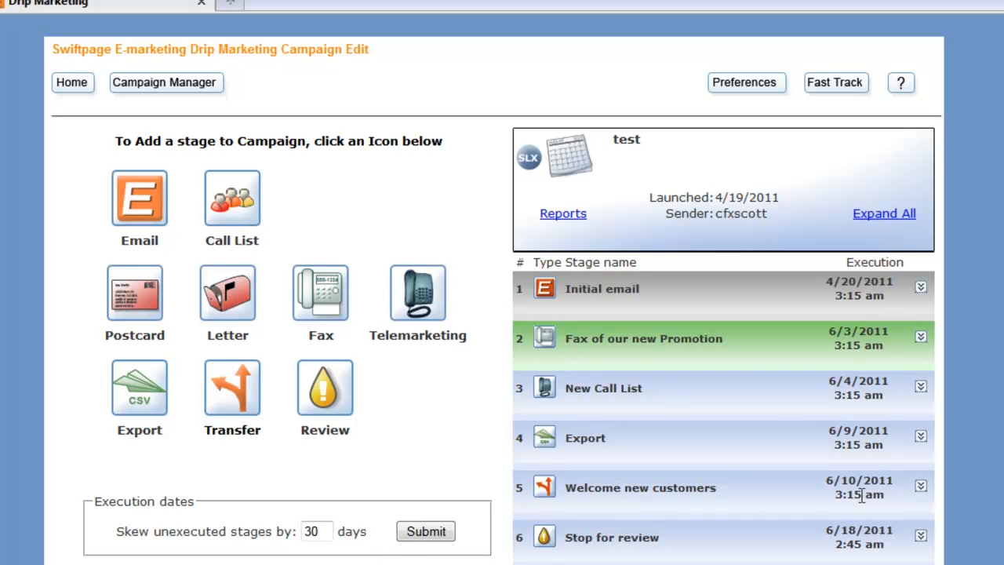
mouse_move(861, 329)
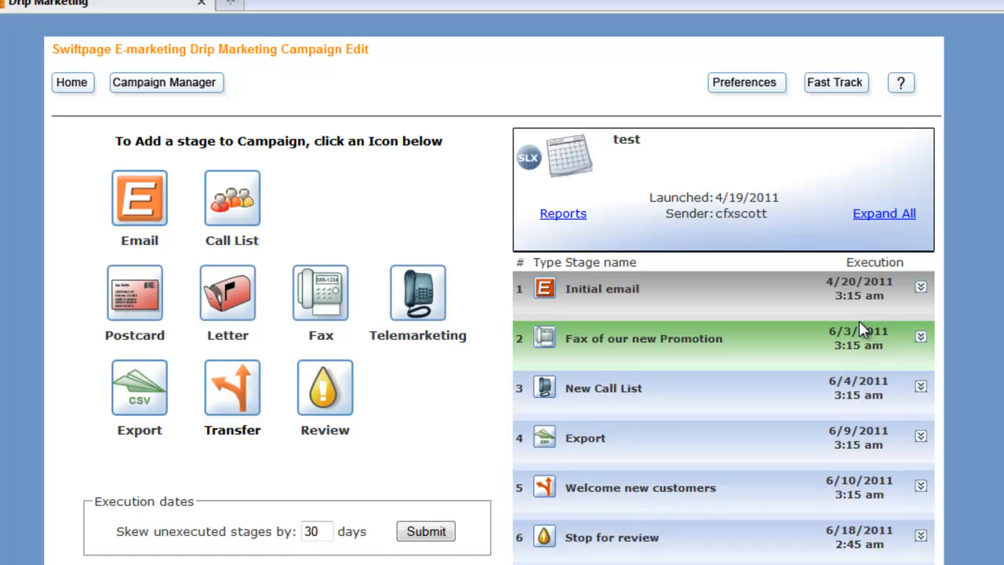
mouse_move(858, 330)
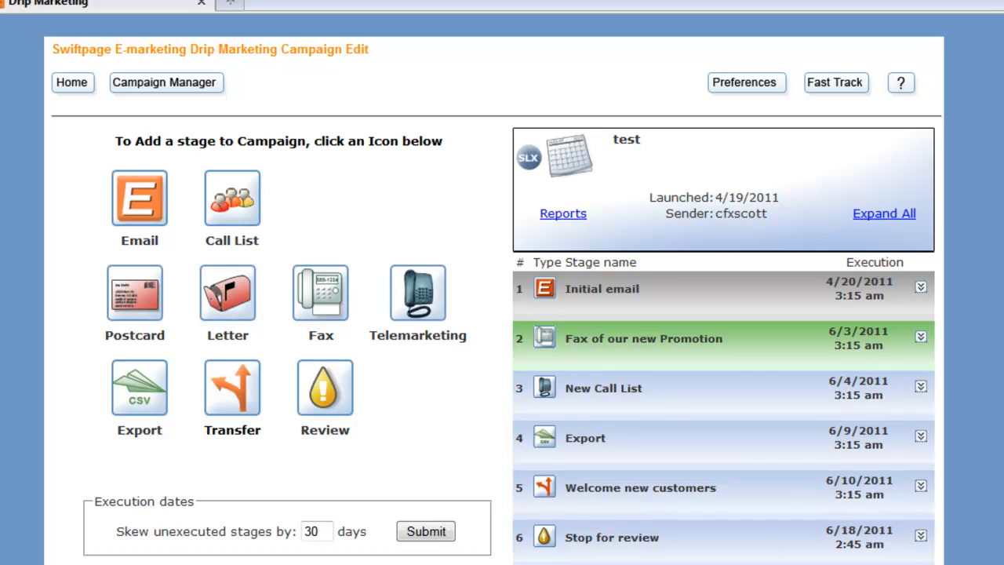
click(425, 531)
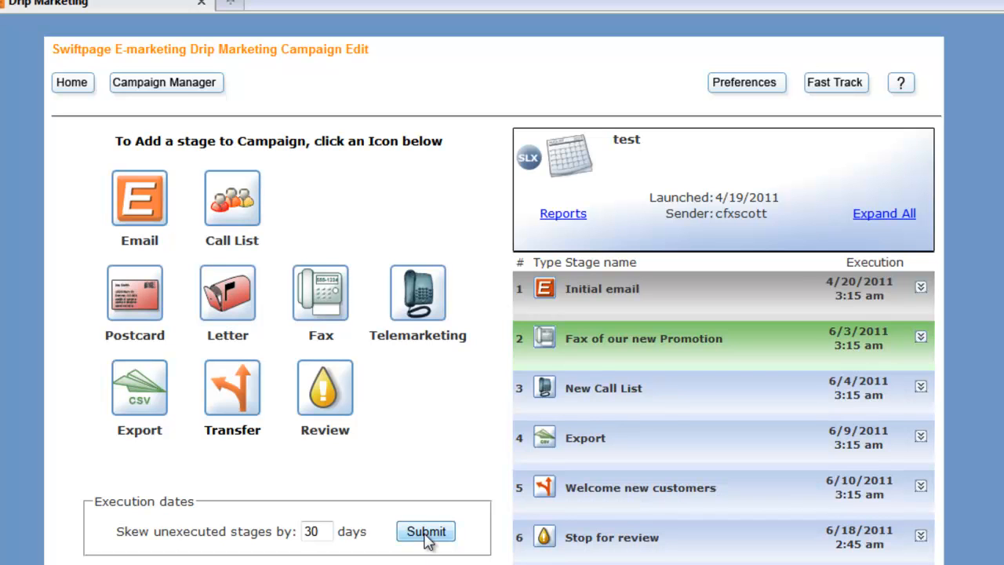
Apply the 30-day skew, moving the stages to 7/3–7/18/2011, and dismiss the confirmation
click(425, 530)
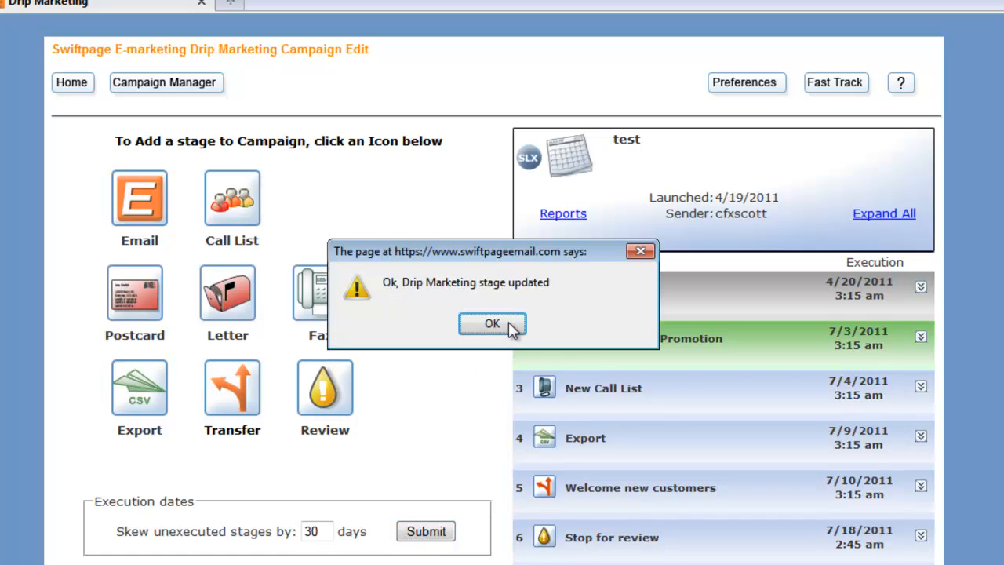
click(492, 323)
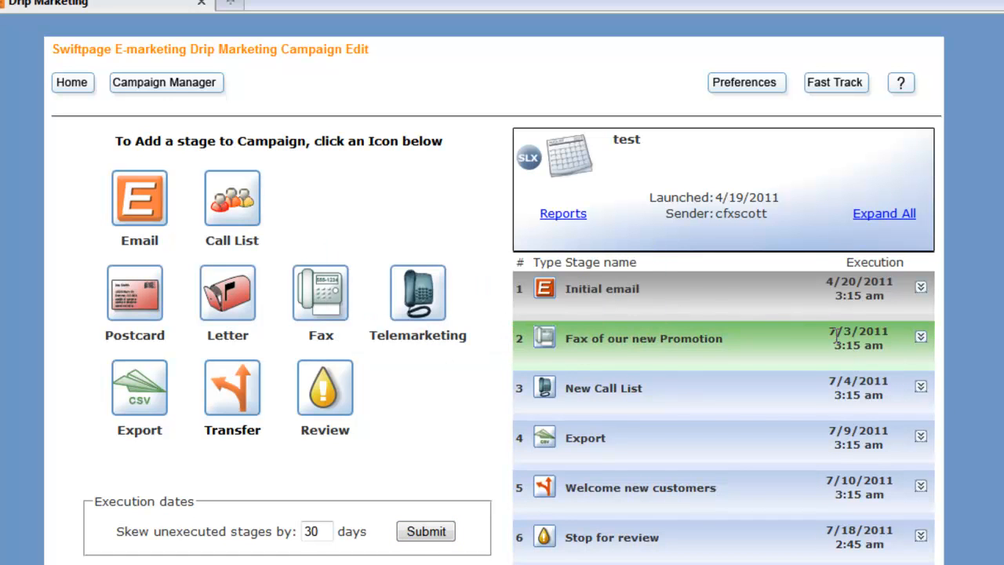
mouse_move(853, 529)
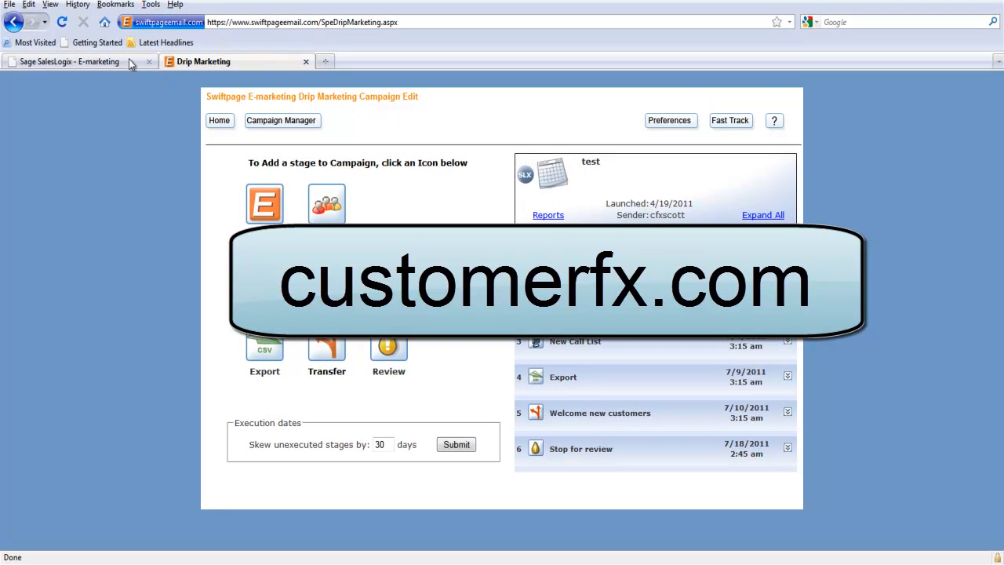
Switch back to the Sage SalesLogix E-marketing browser tab listing the drip campaigns
click(69, 61)
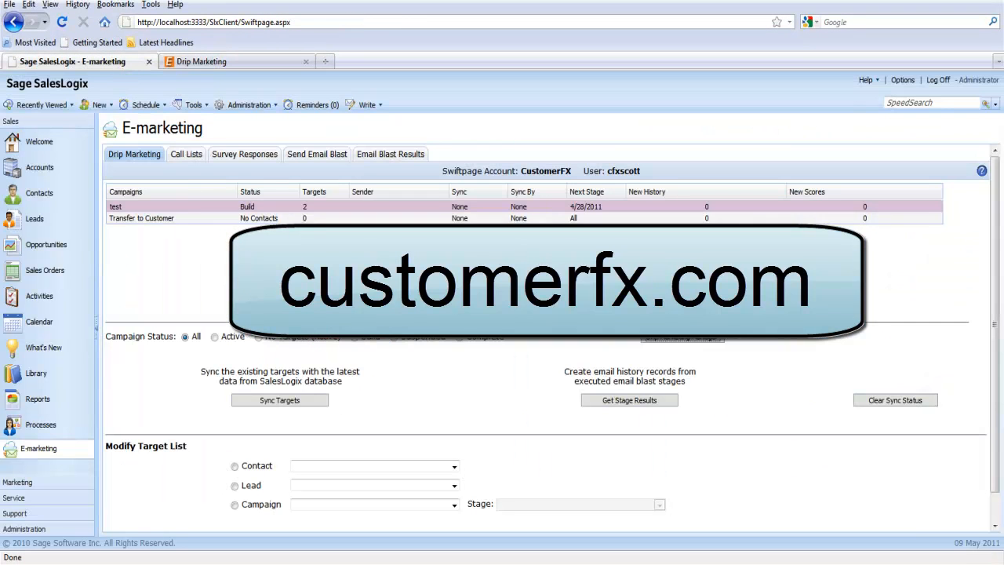